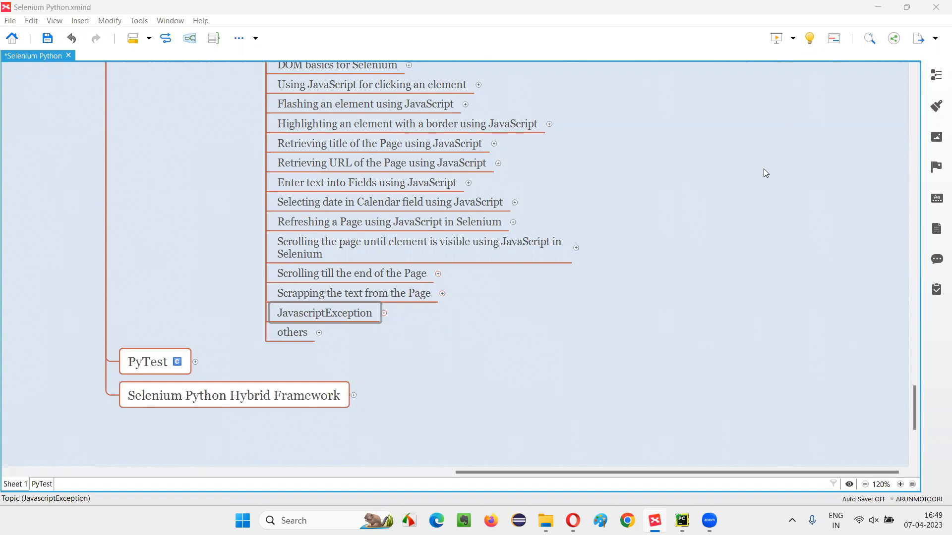
{"action": "mouse_move", "coordinate": [762, 176]}
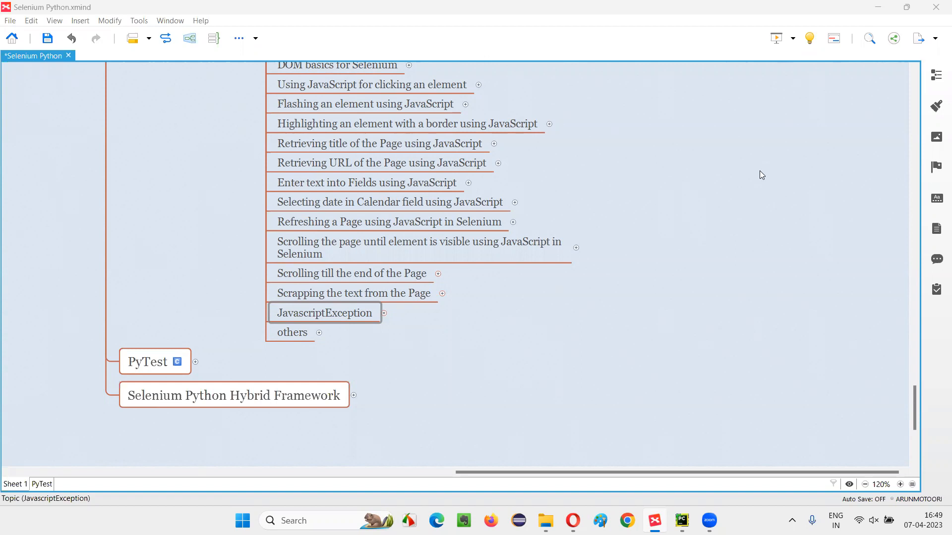
{"action": "mouse_move", "coordinate": [343, 344]}
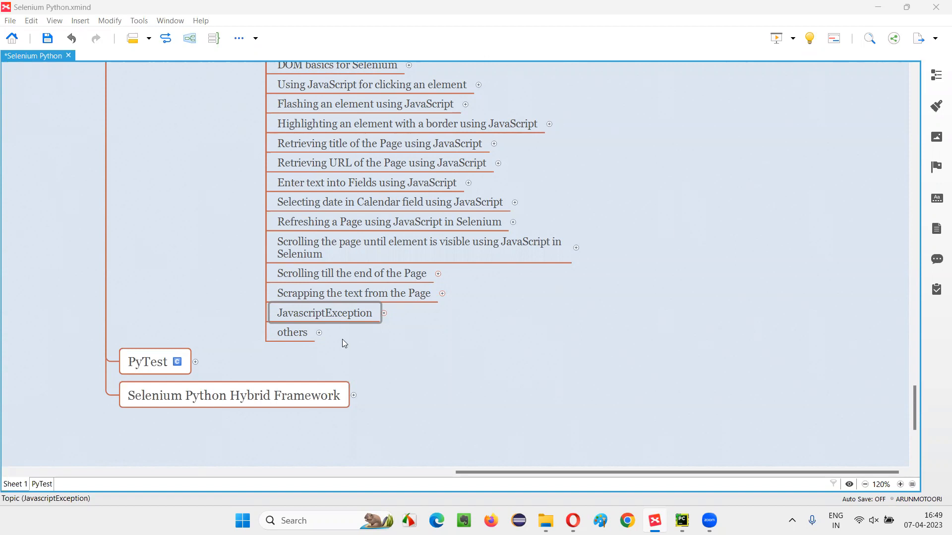
{"action": "mouse_move", "coordinate": [355, 316]}
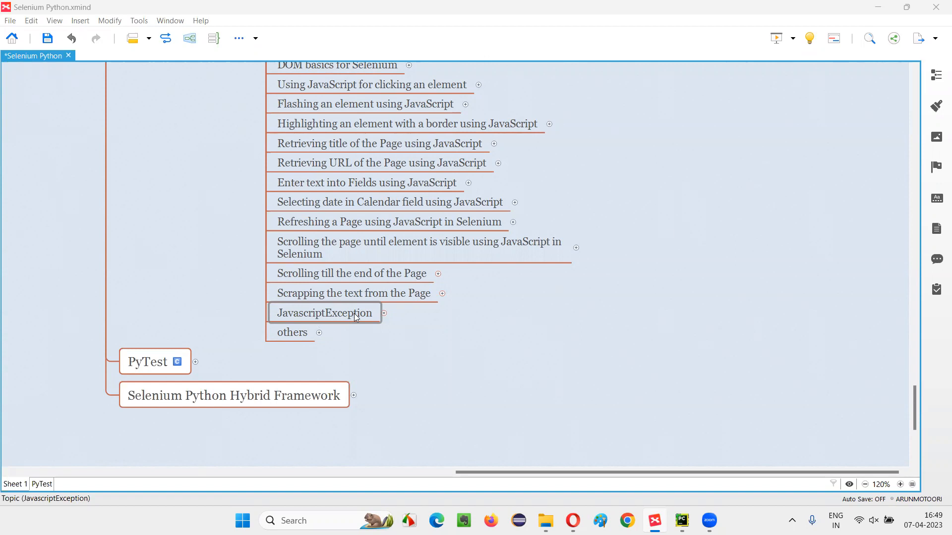
Expand JavascriptException in XMind and walk through Example, Practical Demonstration and the missing-bracket arguments note.
{"action": "left_click", "coordinate": [324, 313]}
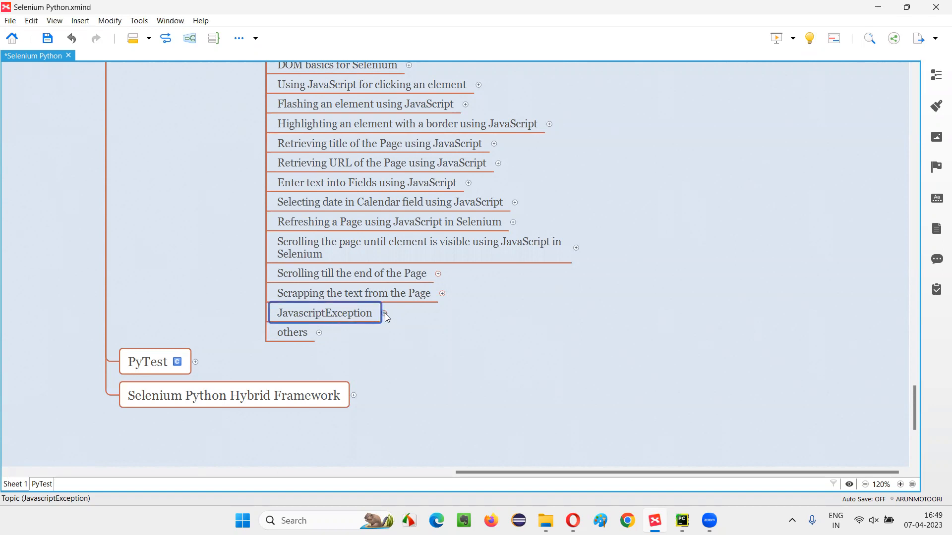
{"action": "left_click", "coordinate": [385, 316]}
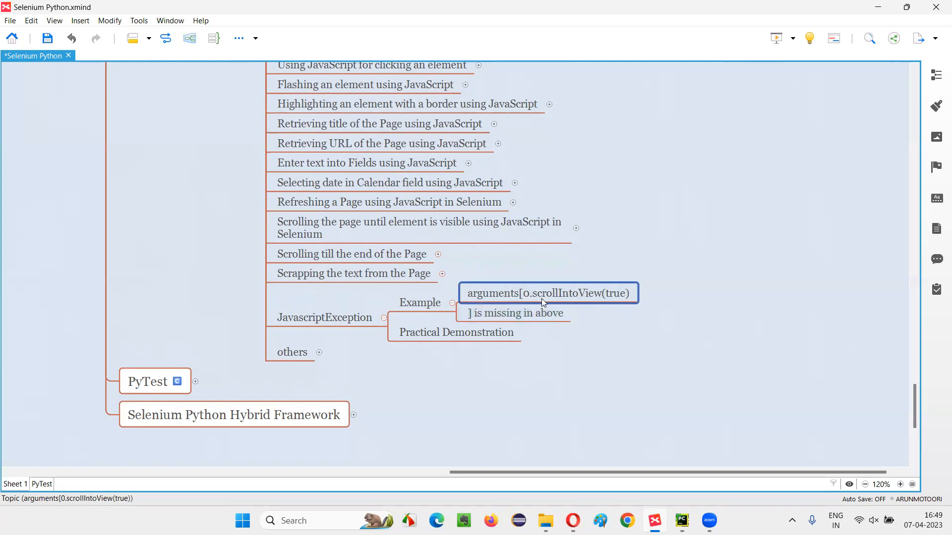
{"action": "left_click", "coordinate": [325, 317]}
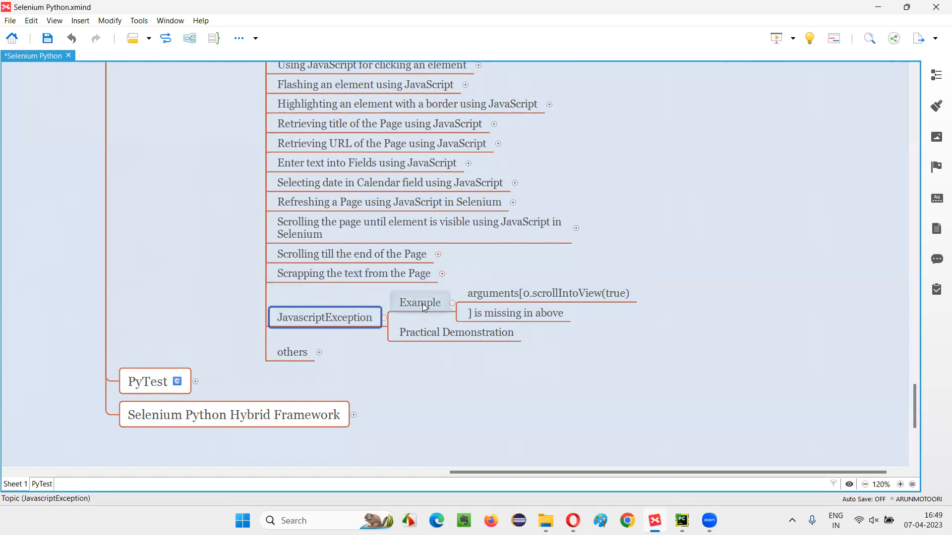
{"action": "left_click", "coordinate": [455, 332]}
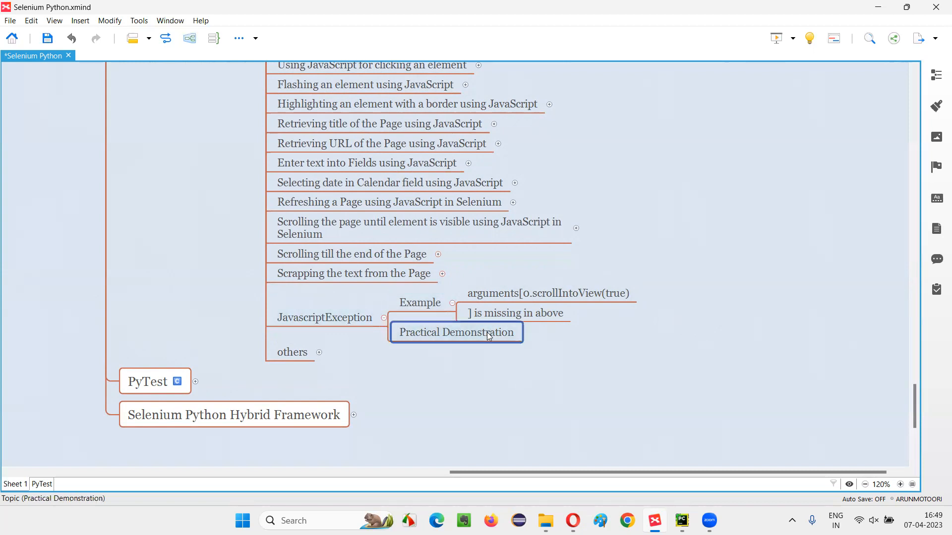
{"action": "left_click", "coordinate": [547, 292]}
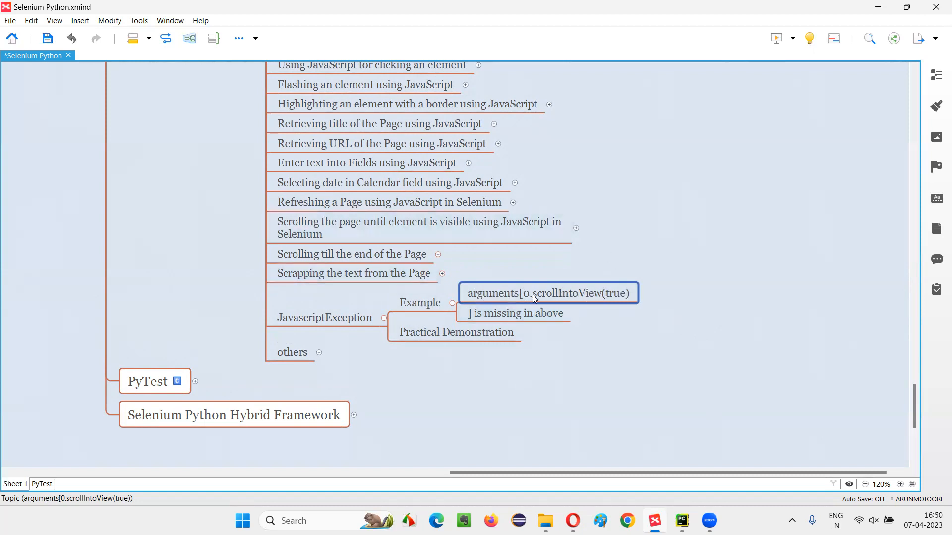
{"action": "left_click", "coordinate": [513, 313]}
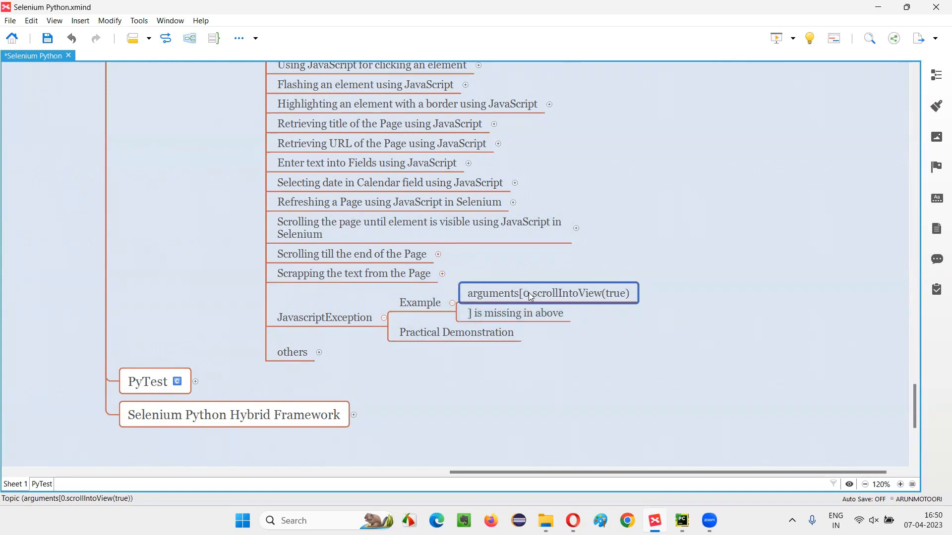
{"action": "left_click", "coordinate": [325, 317]}
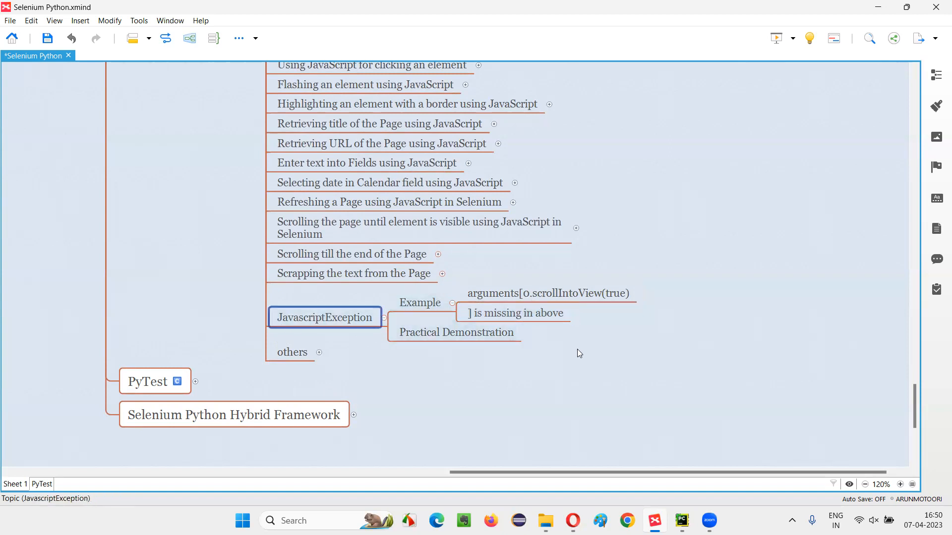
{"action": "left_click", "coordinate": [681, 520]}
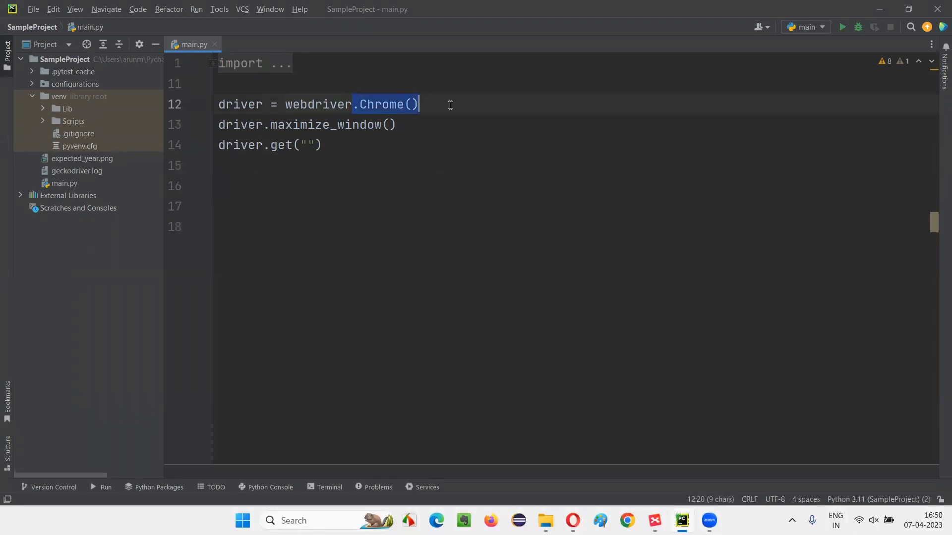
{"action": "left_click", "coordinate": [393, 125]}
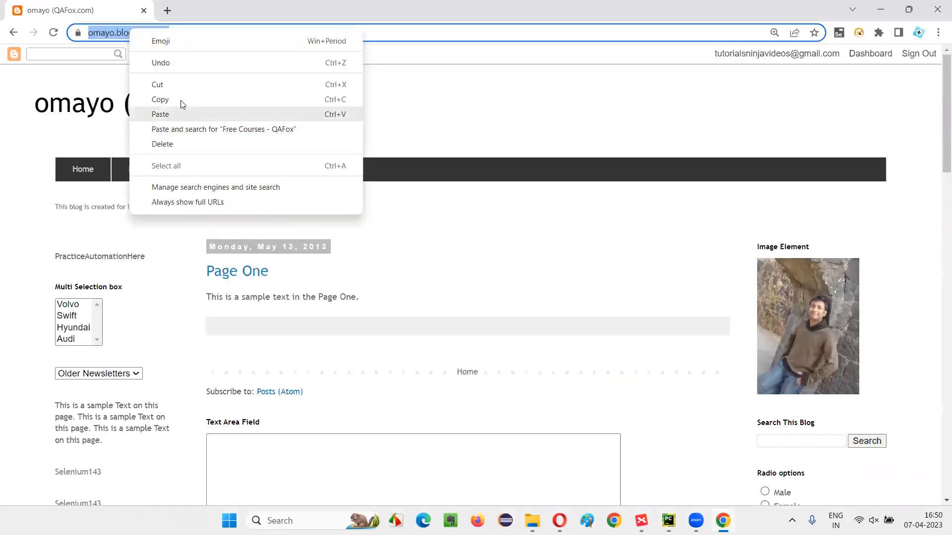
{"action": "left_click", "coordinate": [667, 521]}
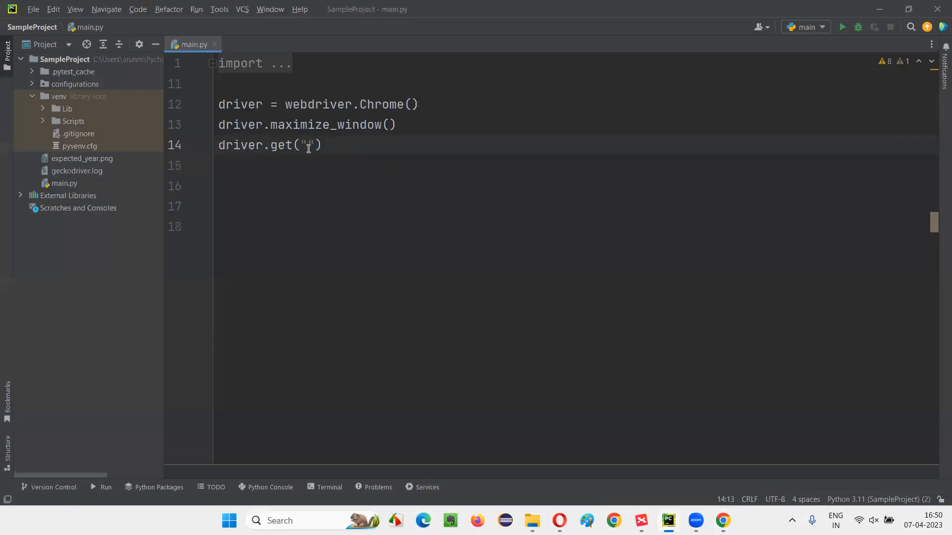
{"action": "type", "text": "https://omayo.blogspot.com/"}
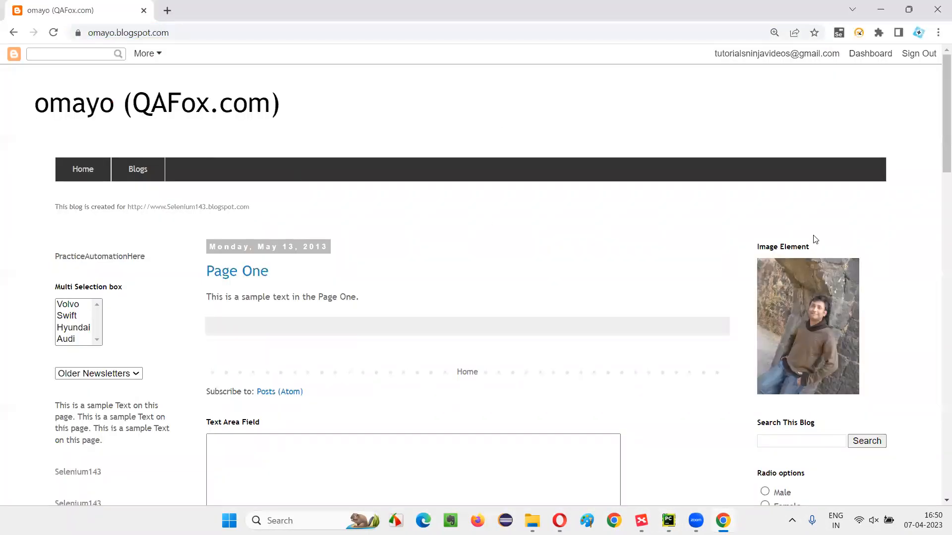
Inspect the page's Text Area Field in Chrome DevTools and note its id ta1.
{"action": "scroll", "scroll_direction": "down", "scroll_amount": 3}
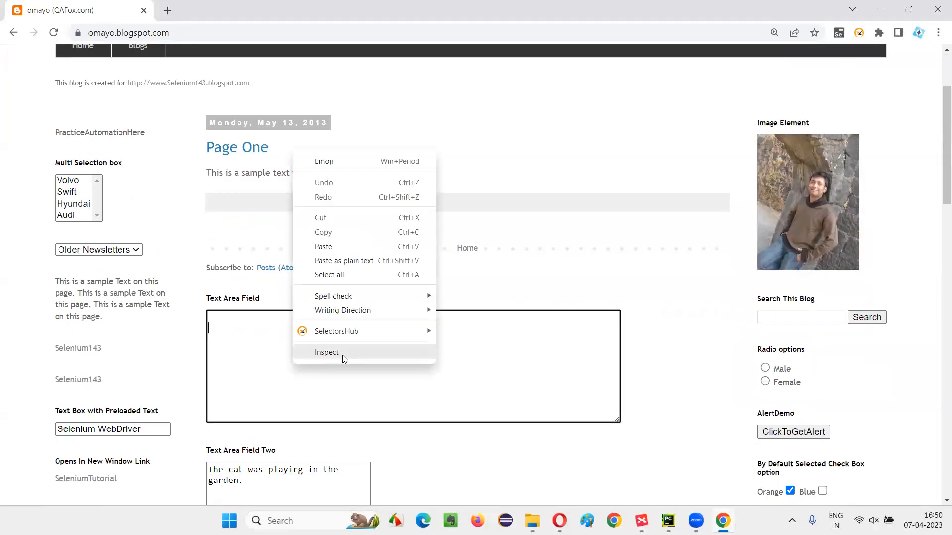
{"action": "left_click", "coordinate": [327, 352]}
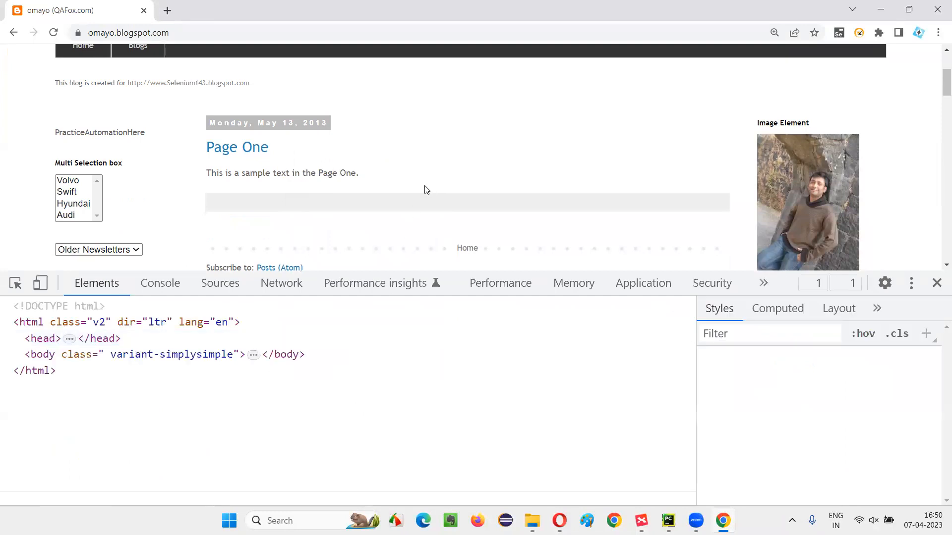
{"action": "right_click", "coordinate": [285, 394]}
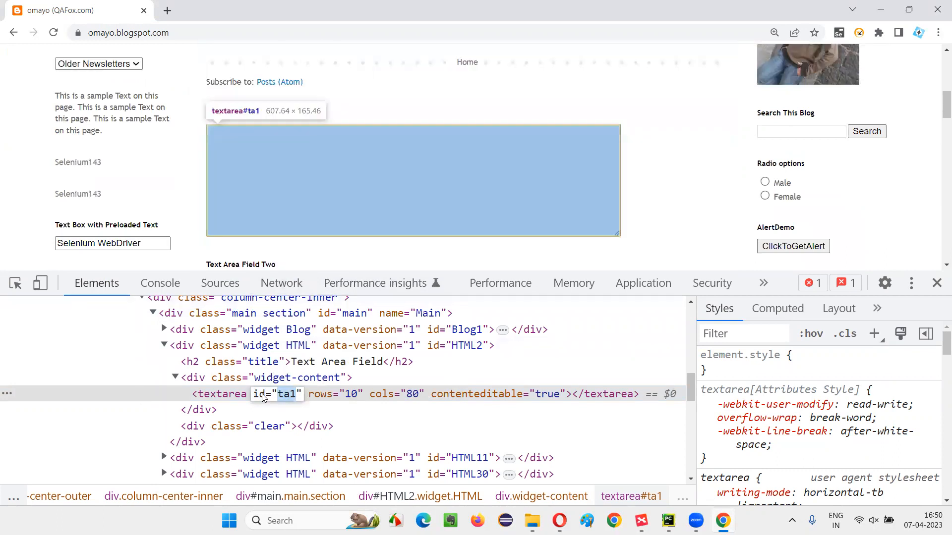
{"action": "right_click", "coordinate": [279, 394]}
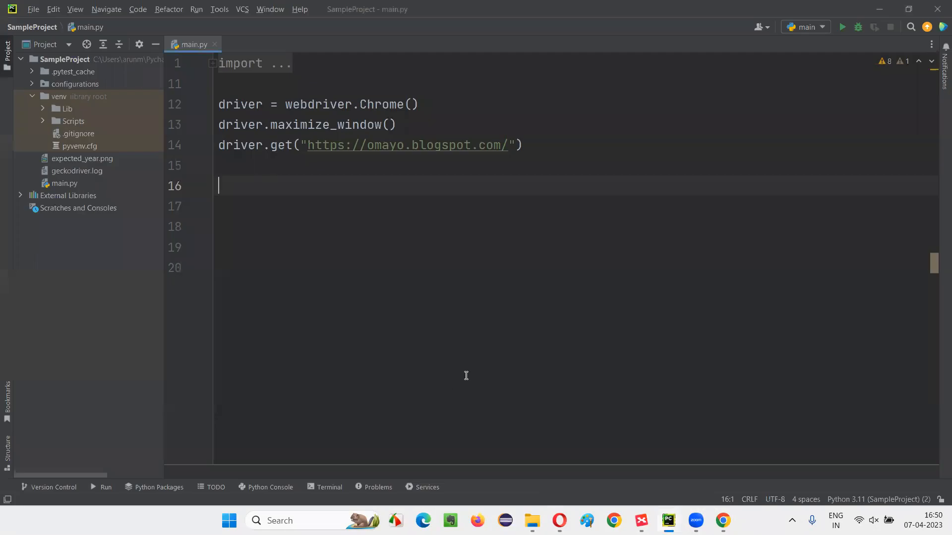
Locate the textarea with driver.find_element(By.ID, "ta1") into text_area_field, then add a new line.
{"action": "type", "text": "driver"}
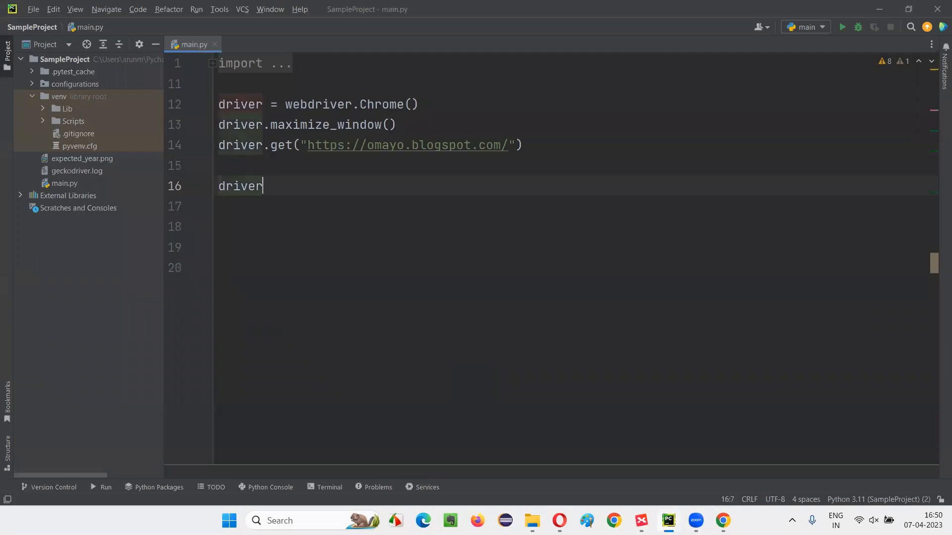
{"action": "type", "text": ".find"}
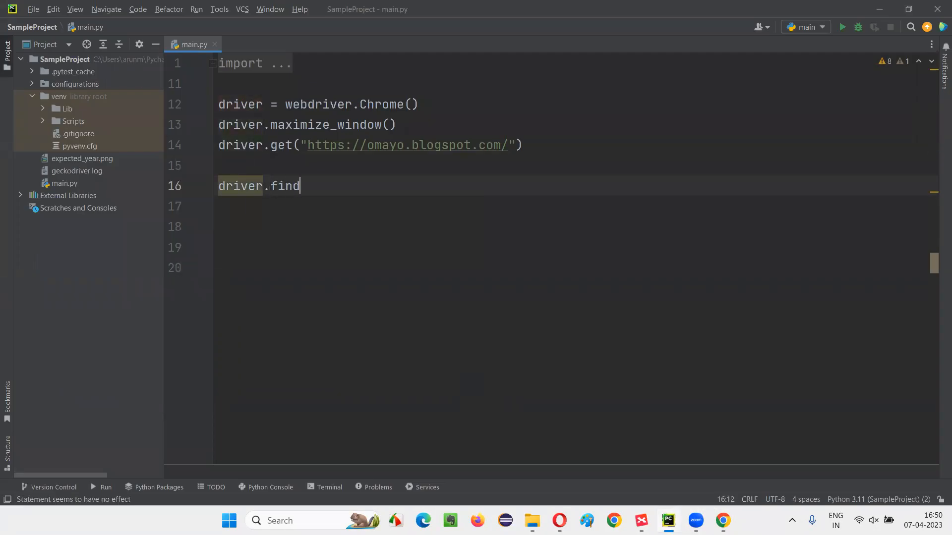
{"action": "type", "text": "_element(By.I"}
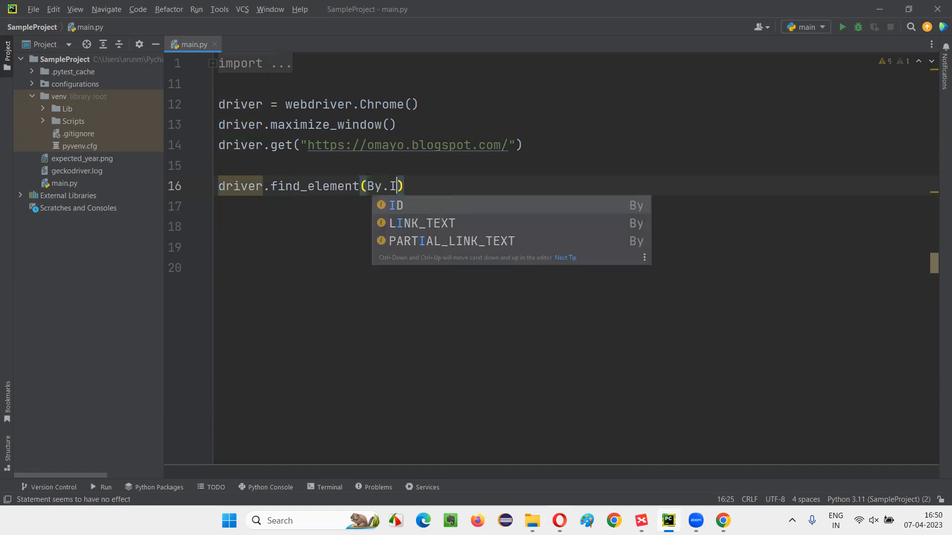
{"action": "type", "text": "D,\"ta1\""}
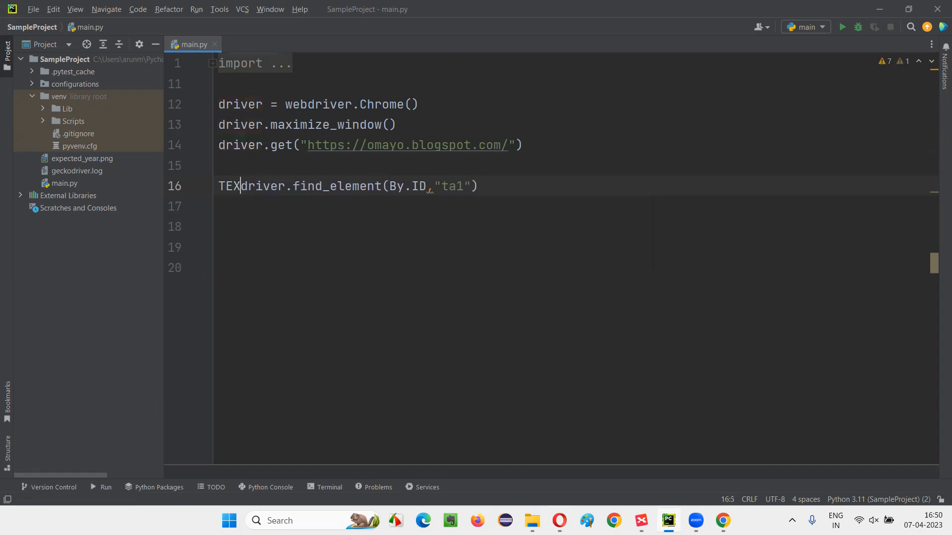
{"action": "type", "text": "text_area_field ="}
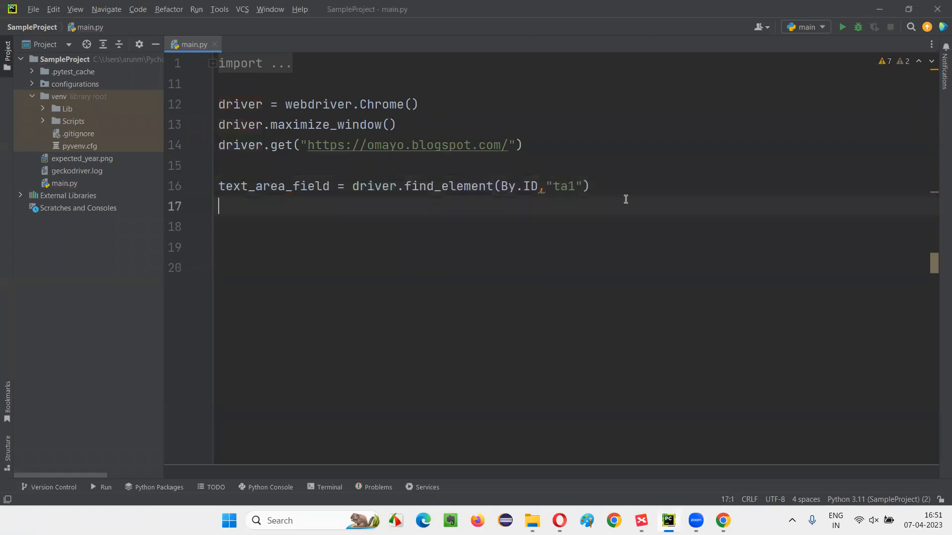
{"action": "key", "text": "enter"}
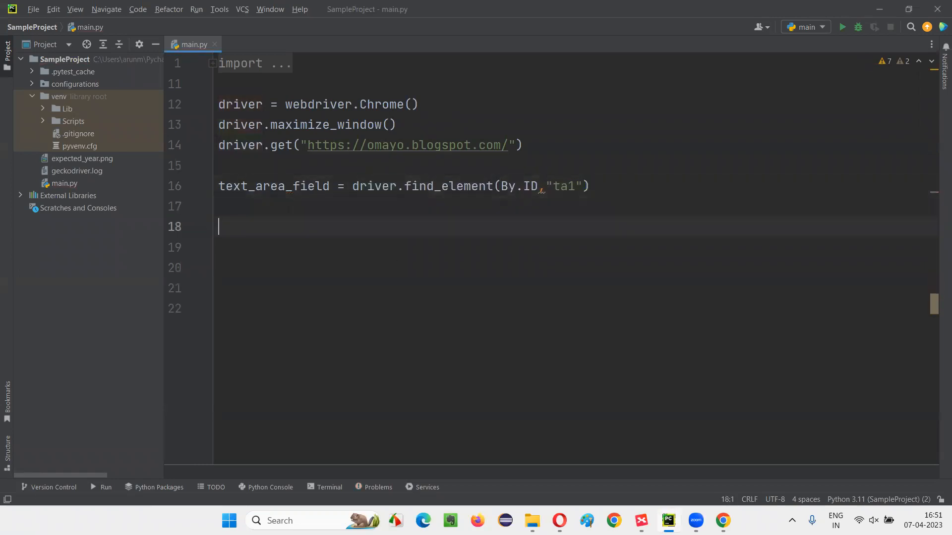
Add driver.execute_script setting arguments[0].value to 'Aru...' on text_area_field.
{"action": "type", "text": "driver"}
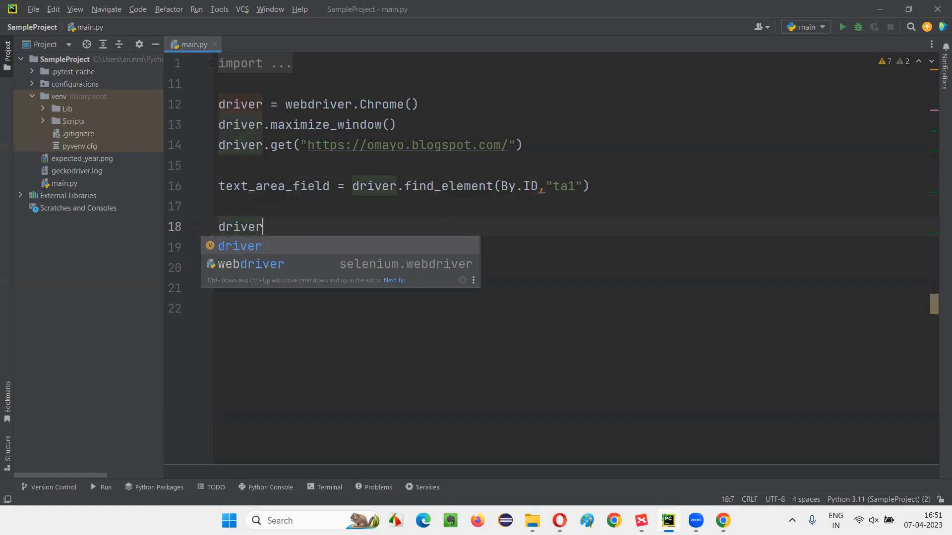
{"action": "type", "text": "."}
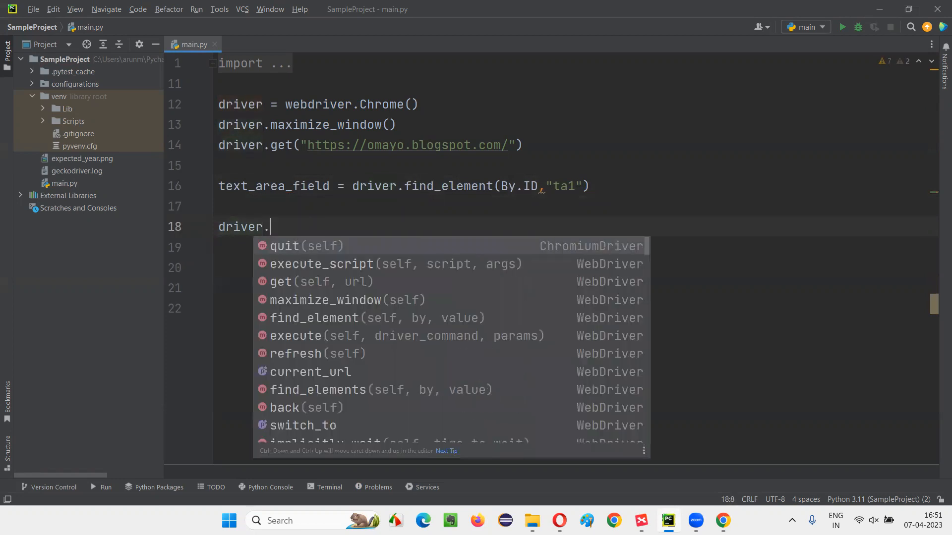
{"action": "type", "text": "exec"}
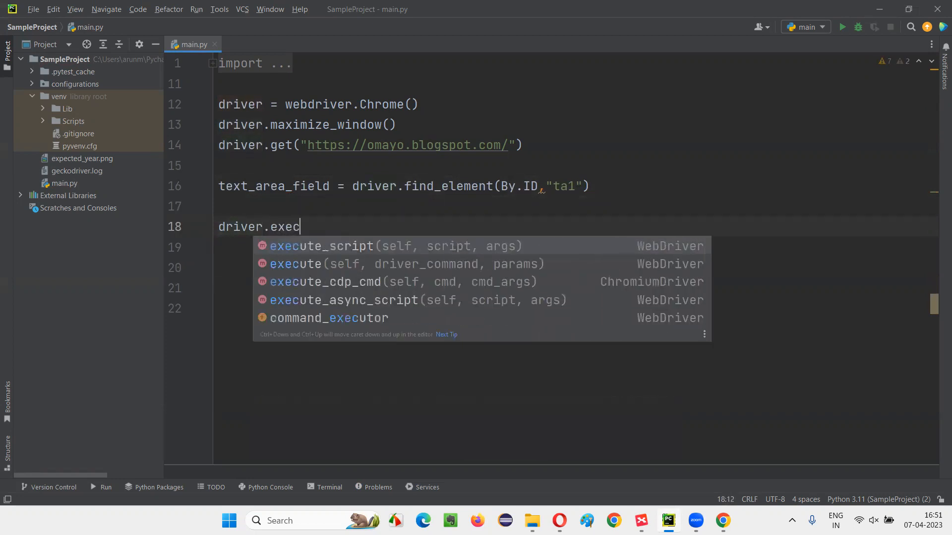
{"action": "left_click", "coordinate": [321, 246]}
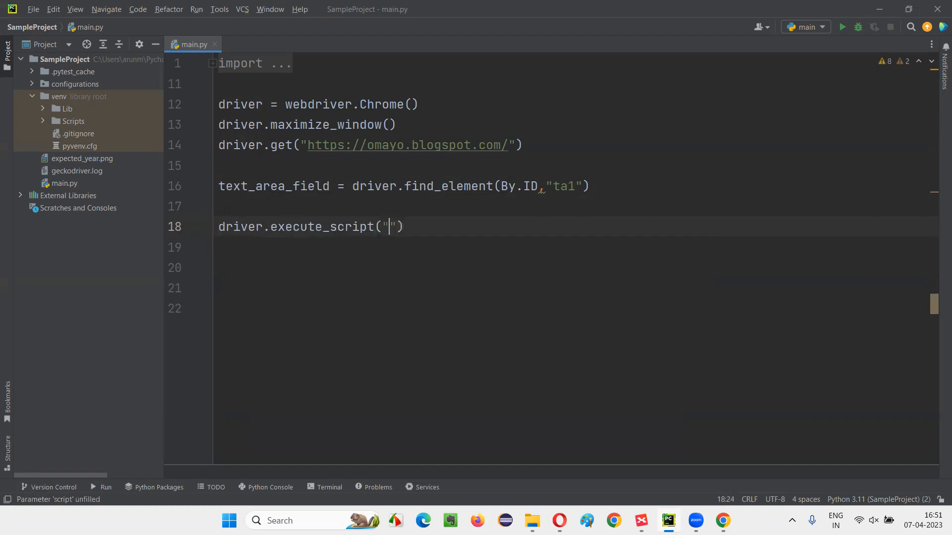
{"action": "type", "text": ","}
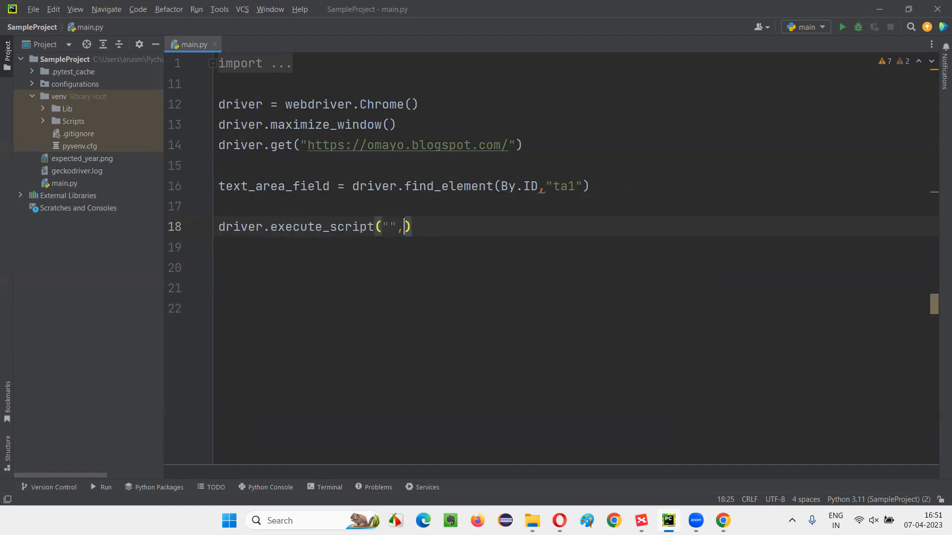
{"action": "double_click", "coordinate": [274, 186]}
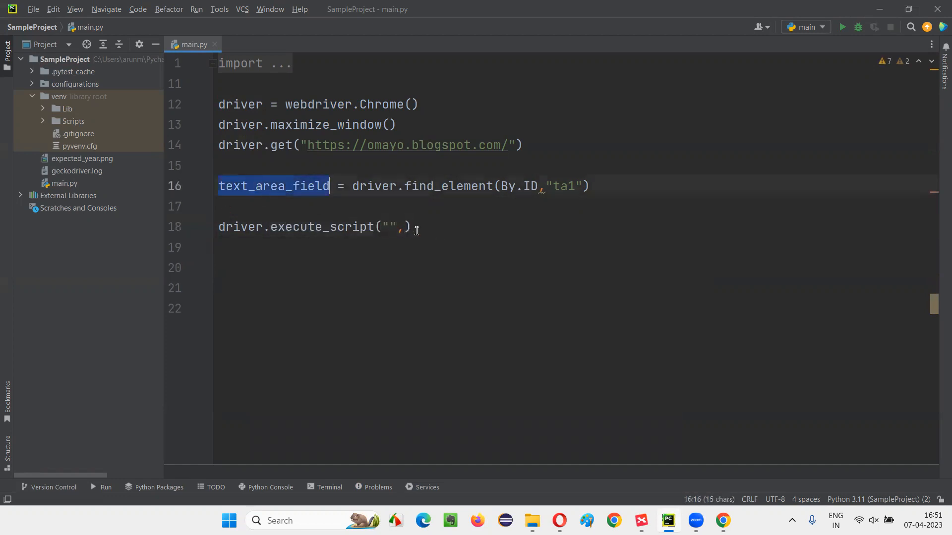
{"action": "type", "text": "text_area_field"}
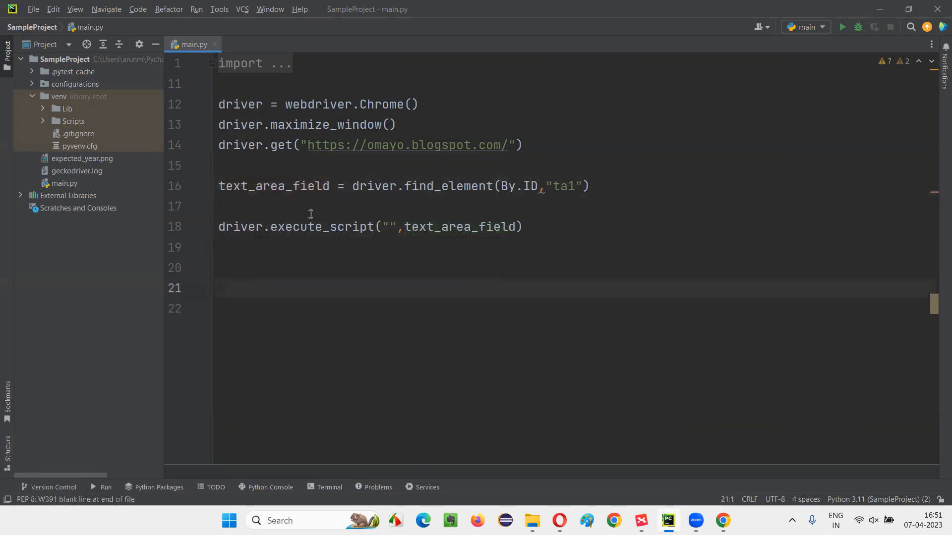
{"action": "double_click", "coordinate": [389, 226]}
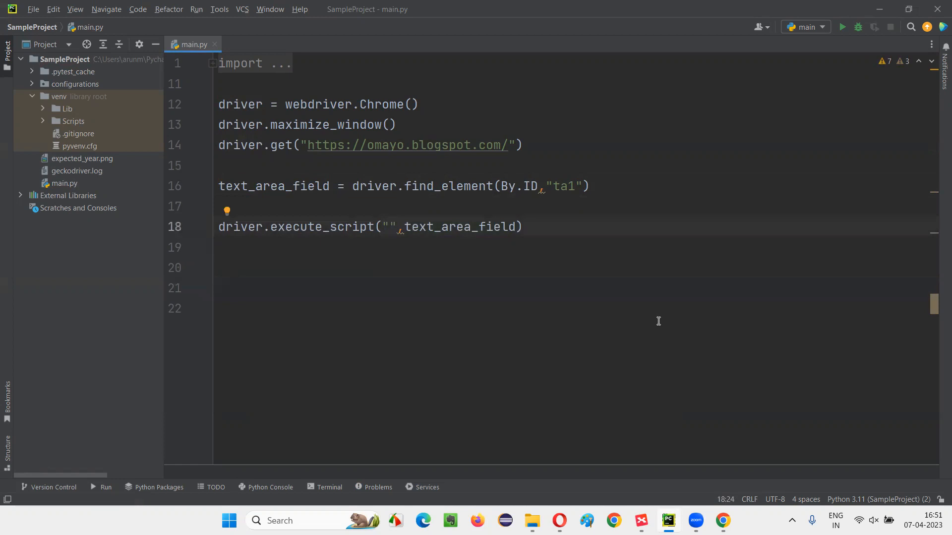
{"action": "type", "text": "arguments[0"}
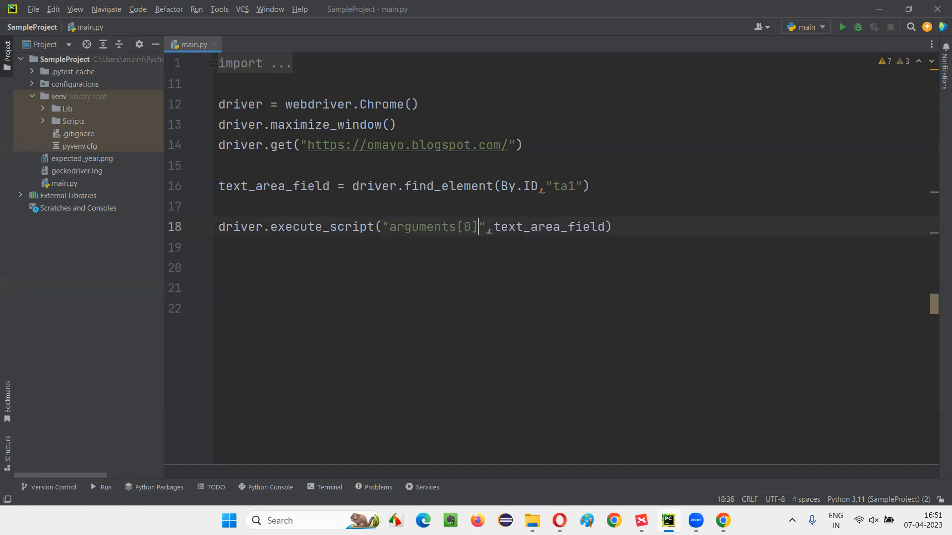
{"action": "double_click", "coordinate": [548, 227]}
{"action": "type", "text": "."}
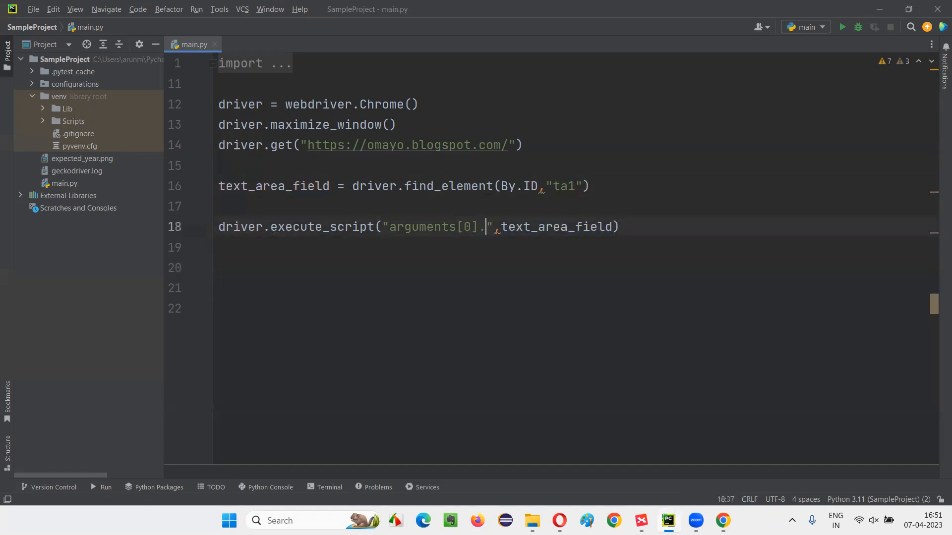
{"action": "type", "text": "value='Arun Motoori"}
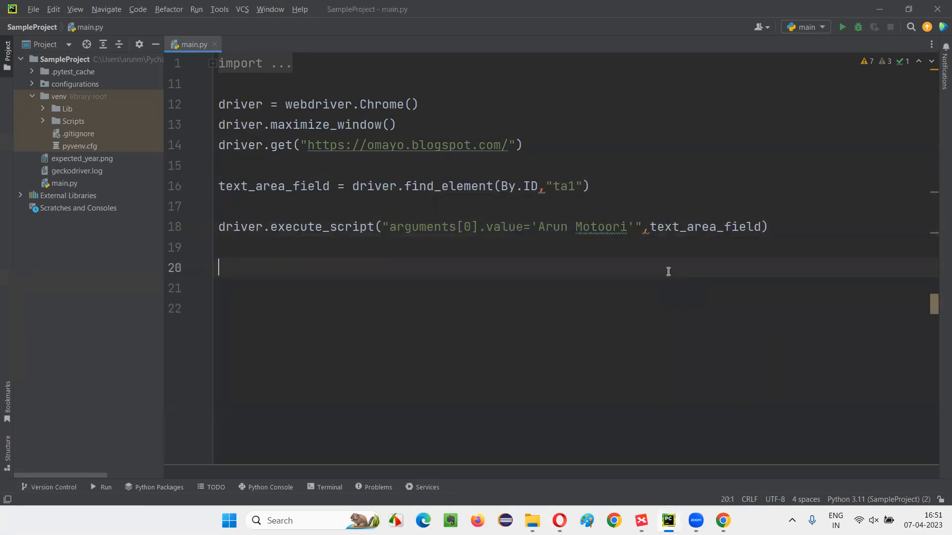
Add time.sleep(3) and driver.quit() at the end of the script.
{"action": "type", "text": "time.sleeep("}
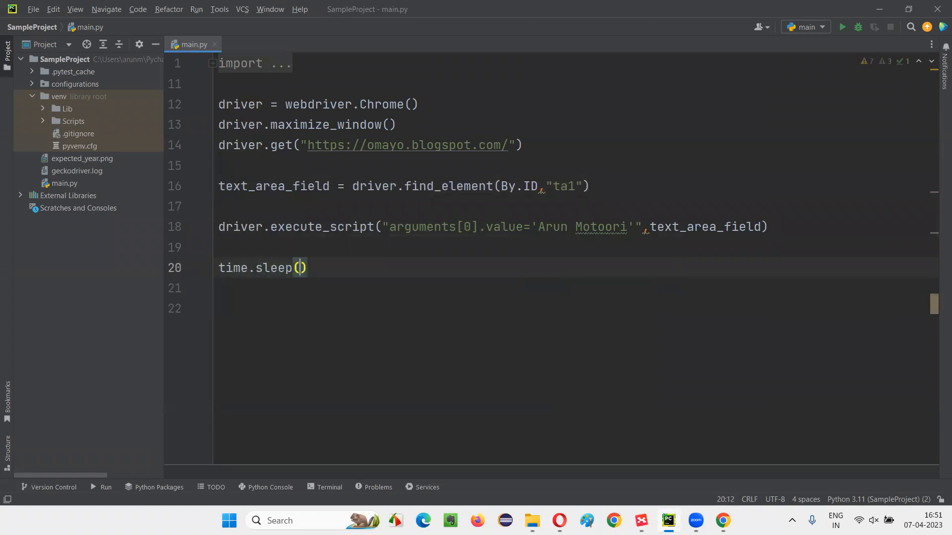
{"action": "type", "text": "5"}
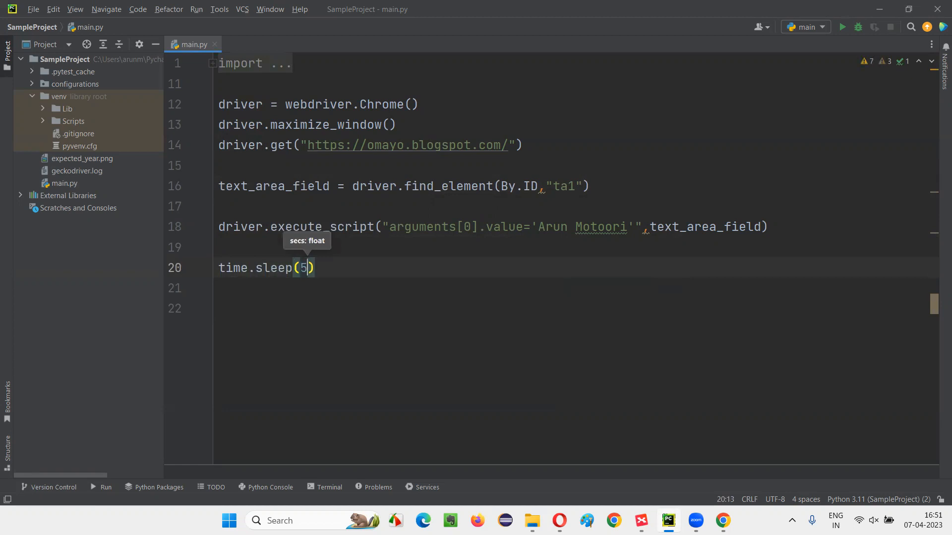
{"action": "type", "text": "3"}
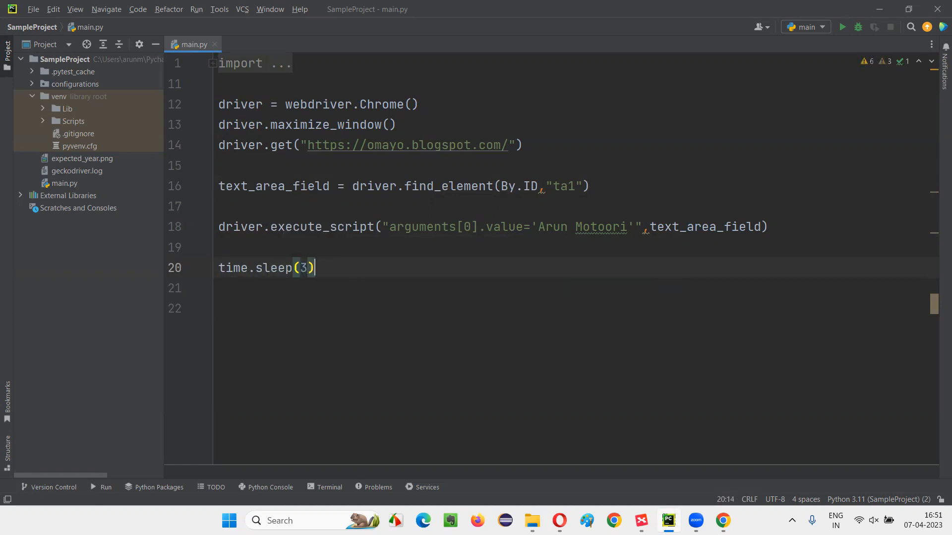
{"action": "type", "text": "driver.quit("}
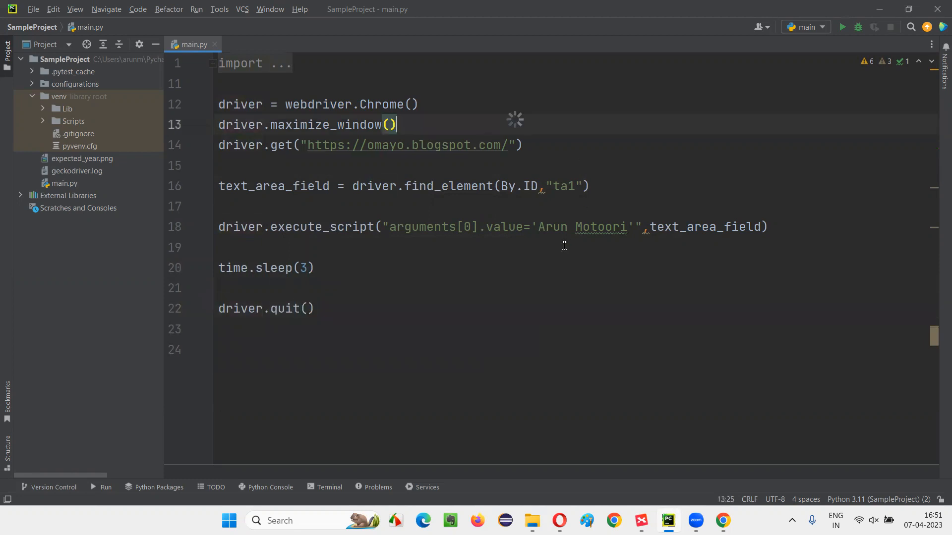
Run main.py with the green Run button.
{"action": "left_click", "coordinate": [841, 27]}
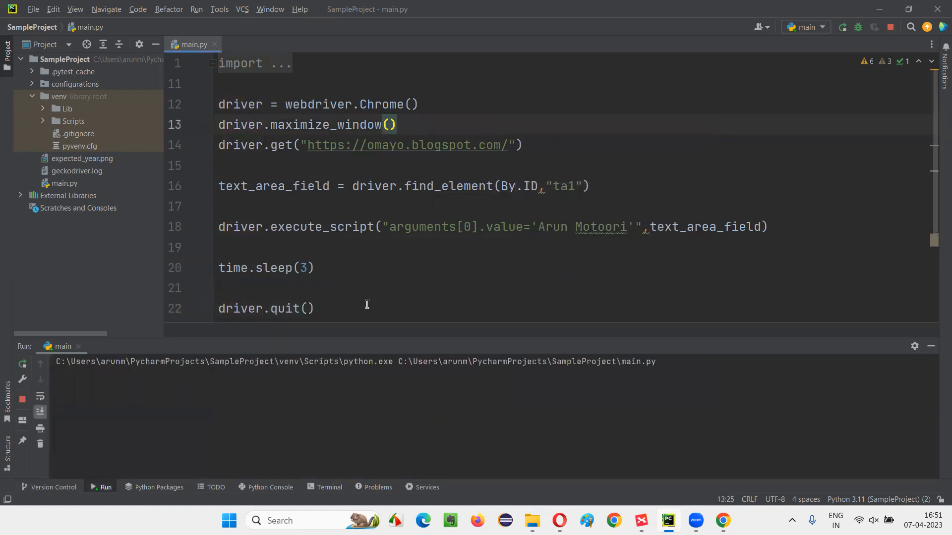
{"action": "mouse_move", "coordinate": [311, 243]}
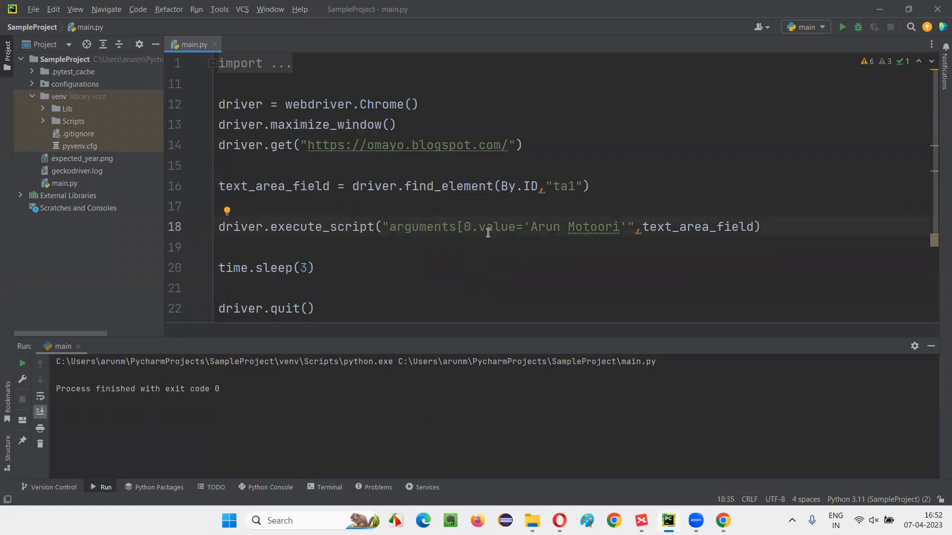
{"action": "mouse_move", "coordinate": [461, 240]}
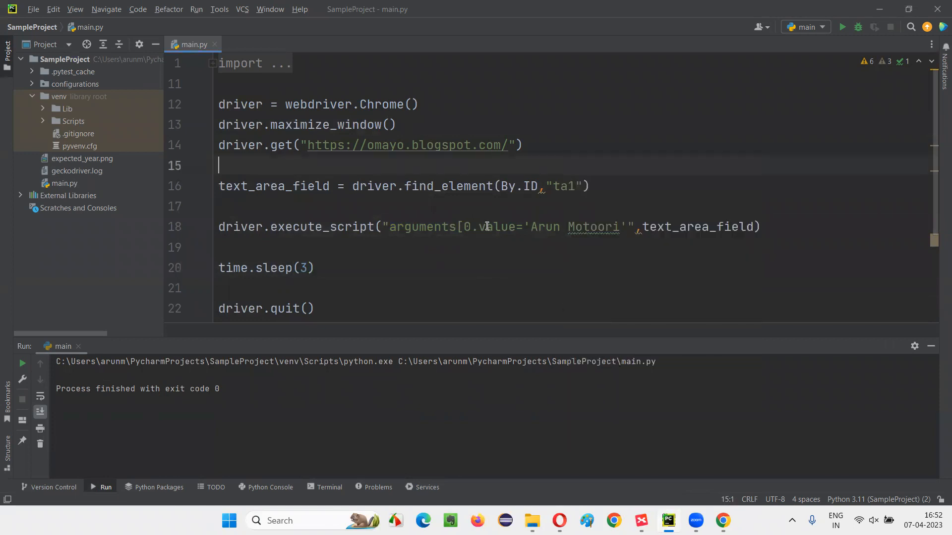
Rerun the bracketless script, highlight the JavascriptException in the output, and bring XMind forward.
{"action": "left_click", "coordinate": [843, 27]}
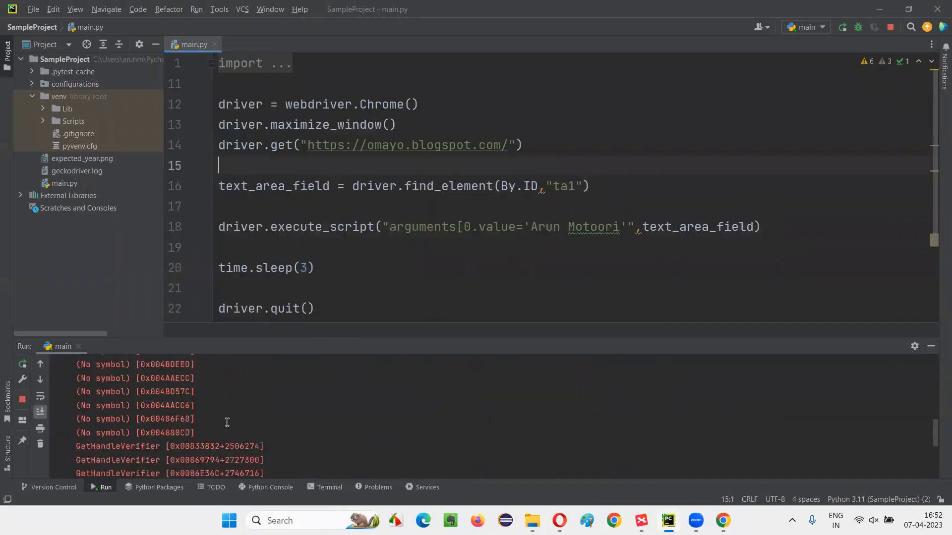
{"action": "double_click", "coordinate": [236, 458]}
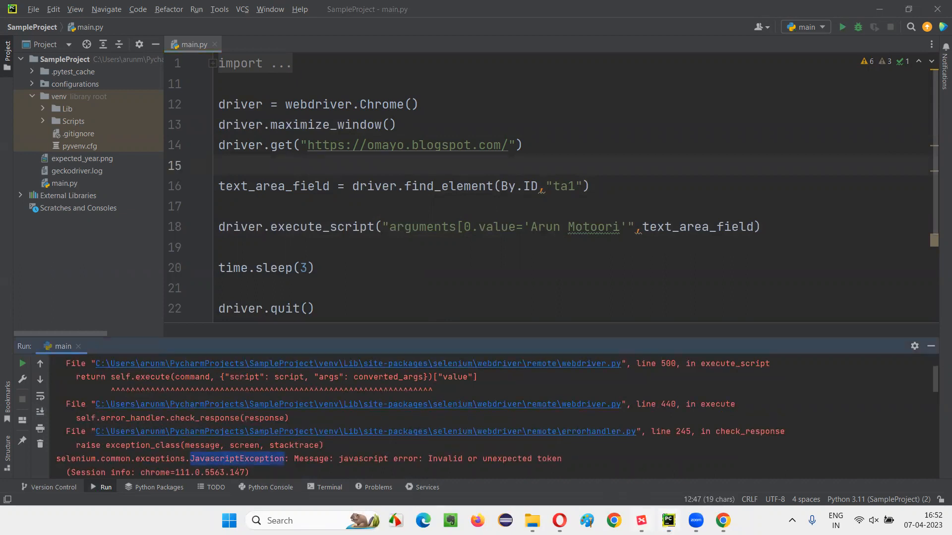
{"action": "left_click", "coordinate": [640, 525]}
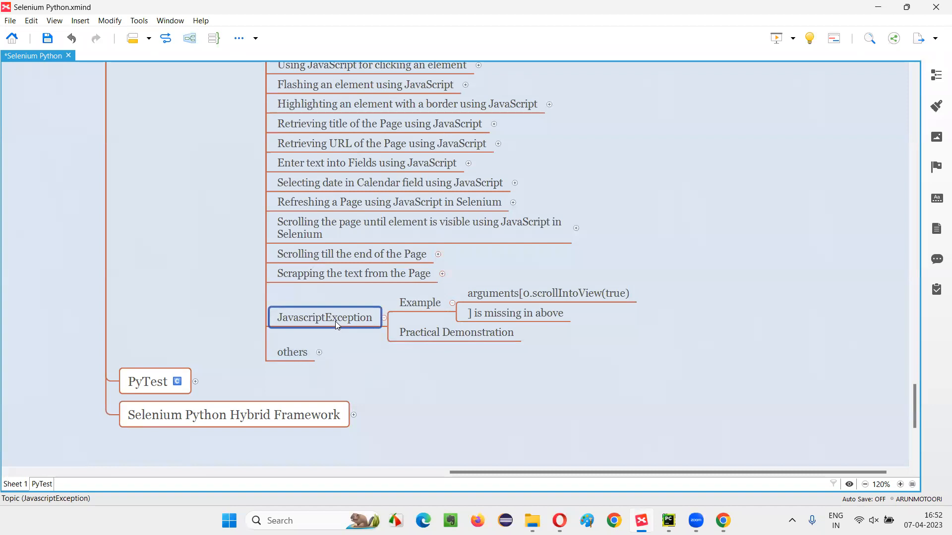